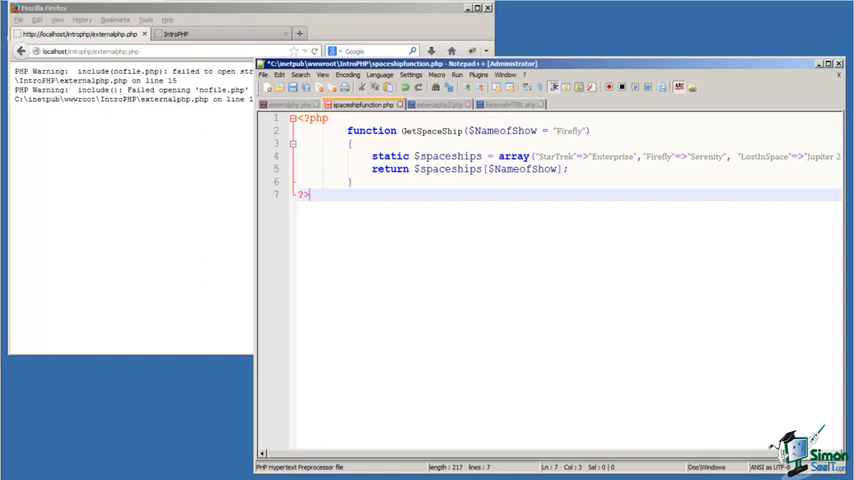
pyautogui.moveTo(684, 288)
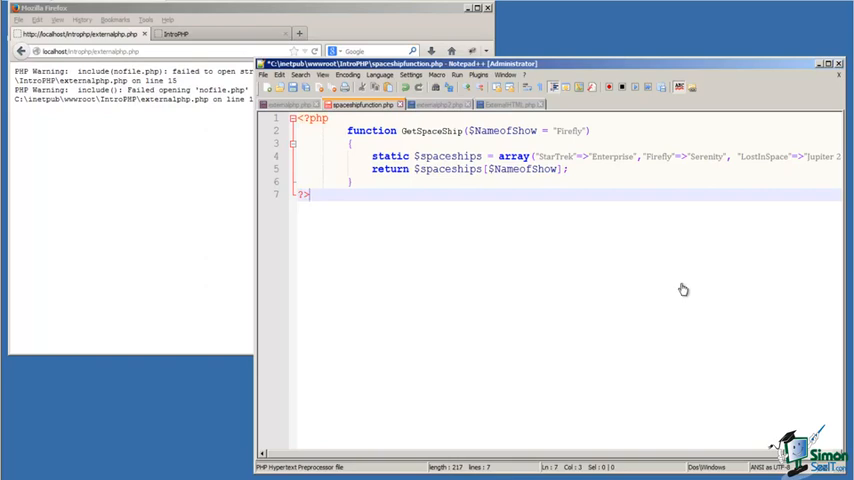
pyautogui.moveTo(296, 108)
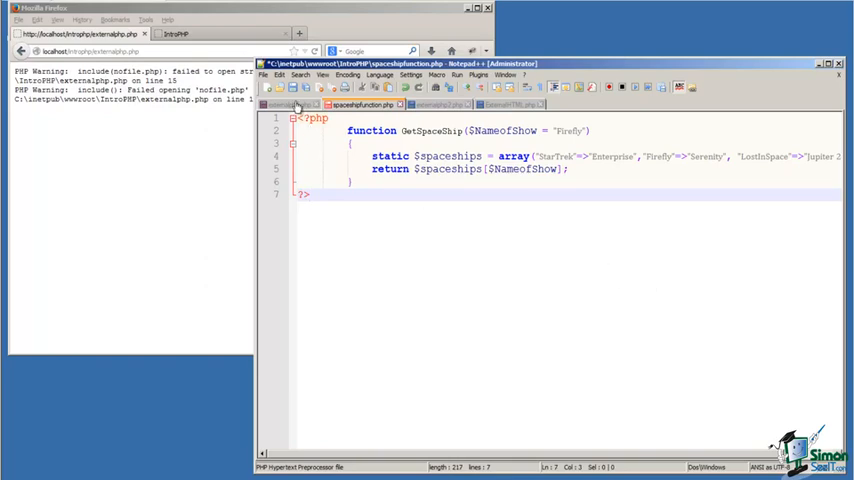
# Switch to the main page file to load the spaceship functions with include_once and require_once.
pyautogui.click(288, 104)
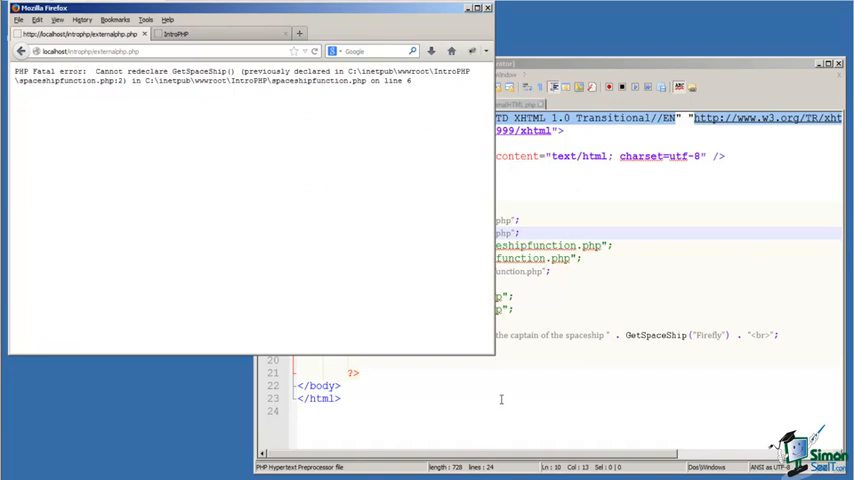
pyautogui.moveTo(496, 394)
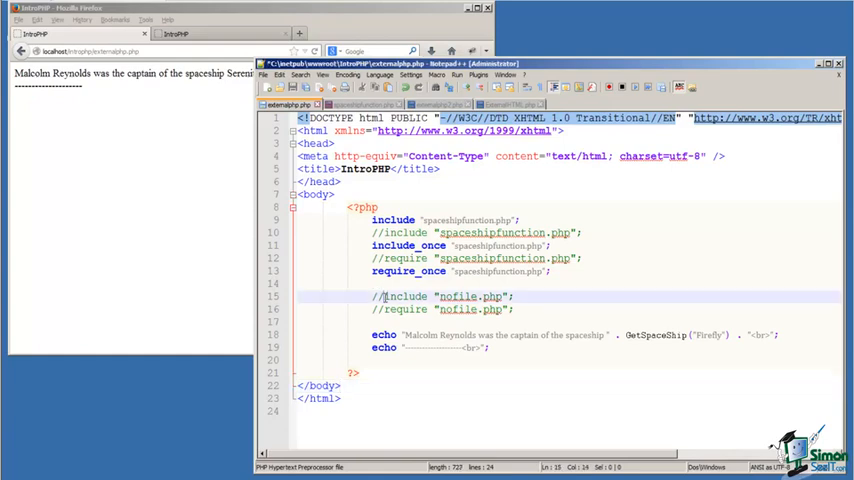
# Edit the missing-file lines so require "nofile.php" is active and the include is commented out.
pyautogui.click(380, 296)
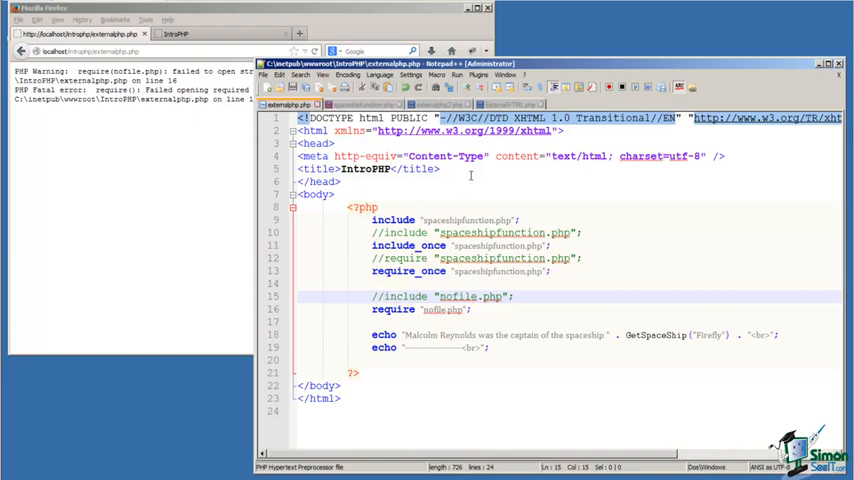
# Switch to externalHTML.php, which echoes the 'Welcome to Acme Widget Company' heading.
pyautogui.click(512, 104)
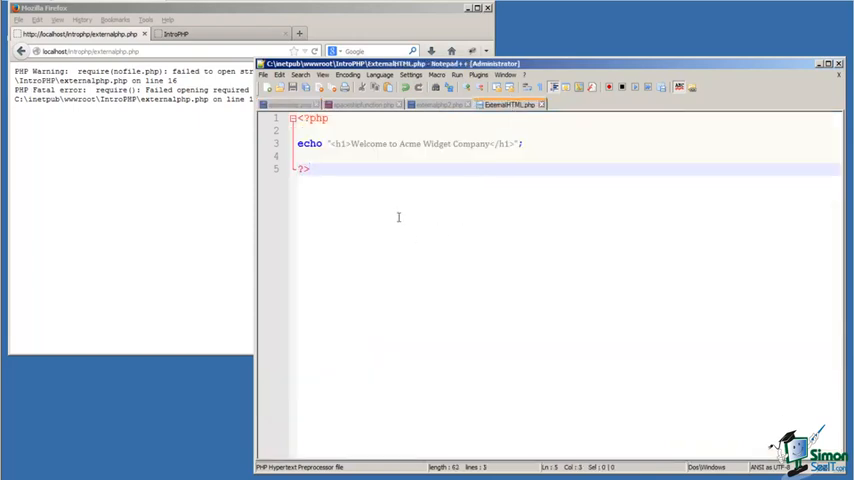
pyautogui.moveTo(400, 230)
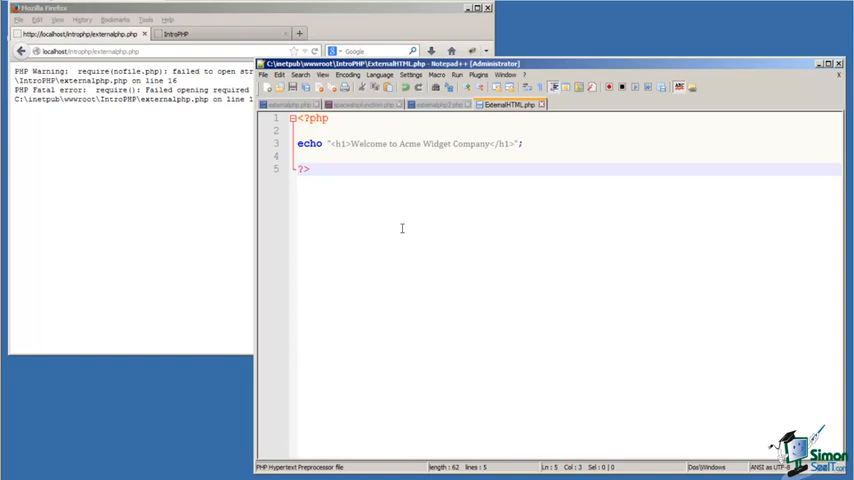
pyautogui.moveTo(396, 164)
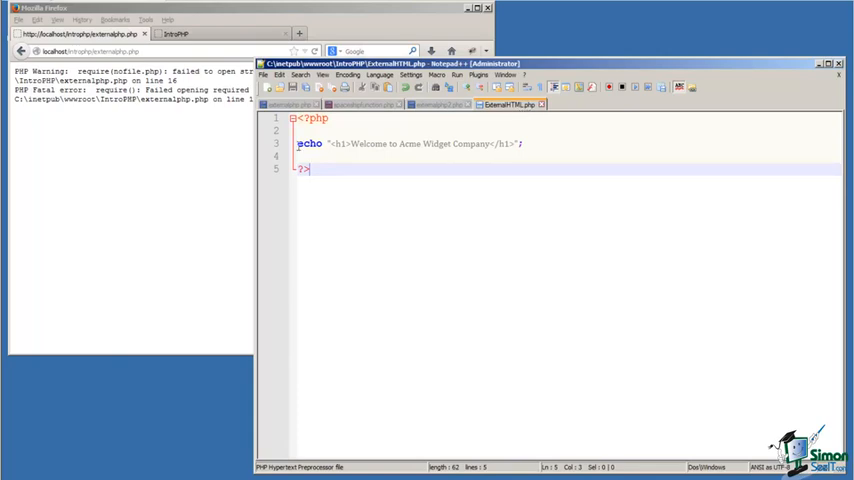
pyautogui.moveTo(410, 224)
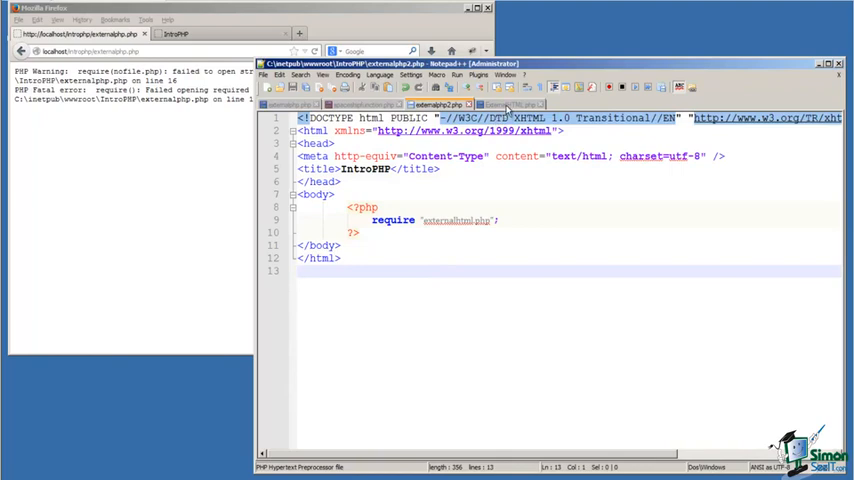
# Check externalHTML.php, then return to the main page requiring it so the heading renders.
pyautogui.click(512, 104)
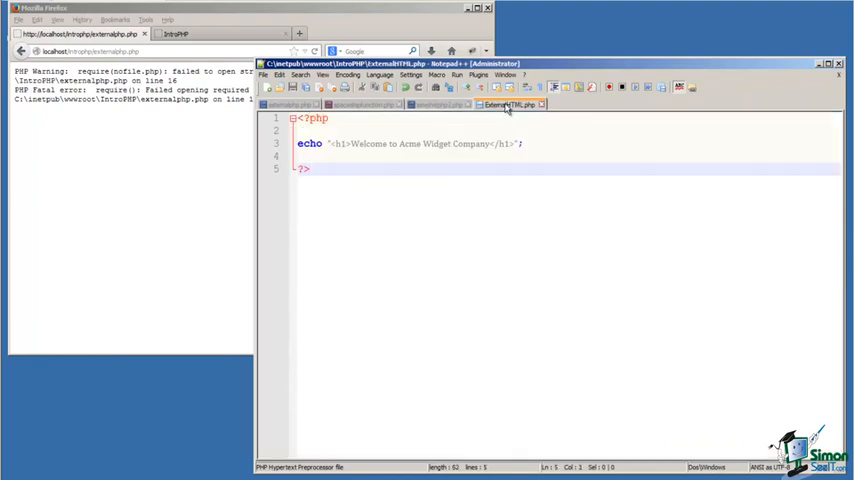
pyautogui.click(438, 104)
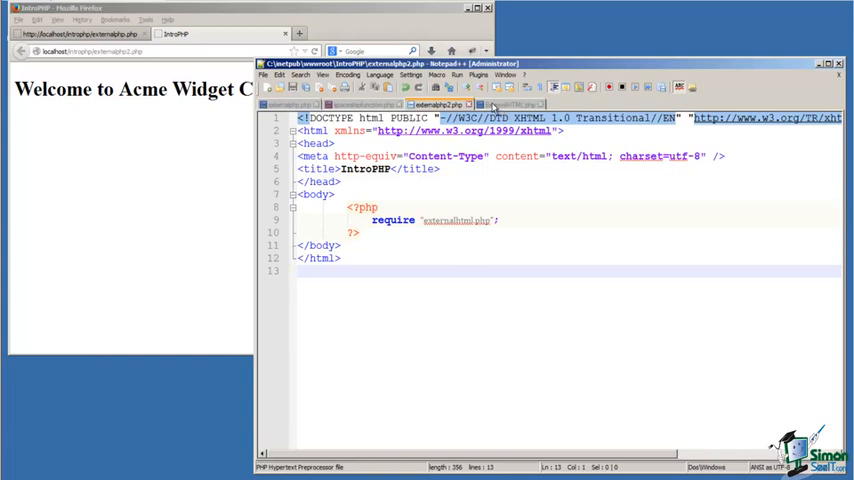
# Change the externalHTML.php heading to 'Welcome to the former Acme Widget Company'.
pyautogui.click(512, 104)
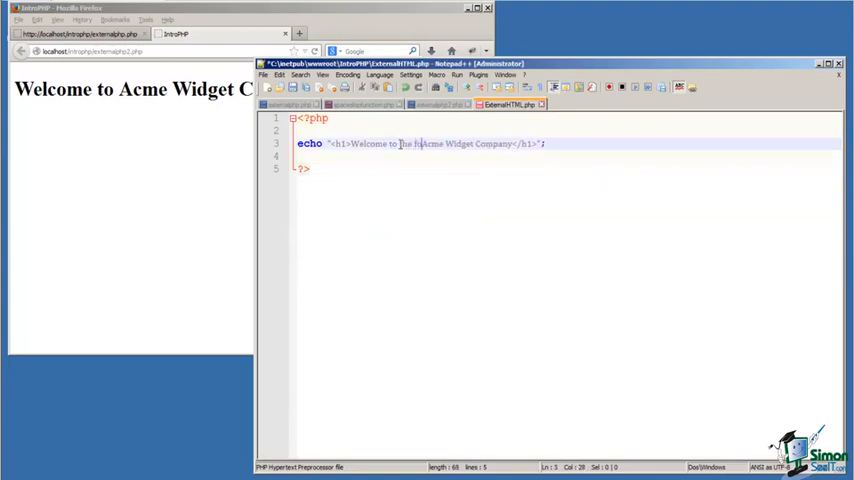
pyautogui.write('former')
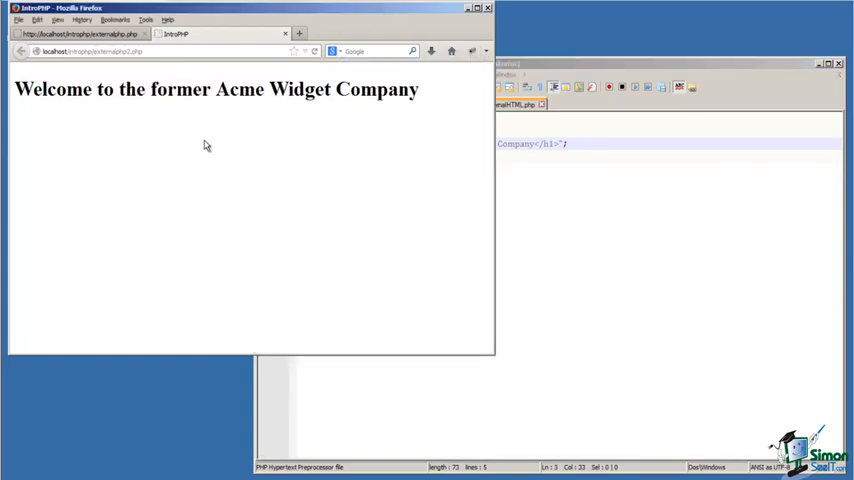
pyautogui.moveTo(494, 216)
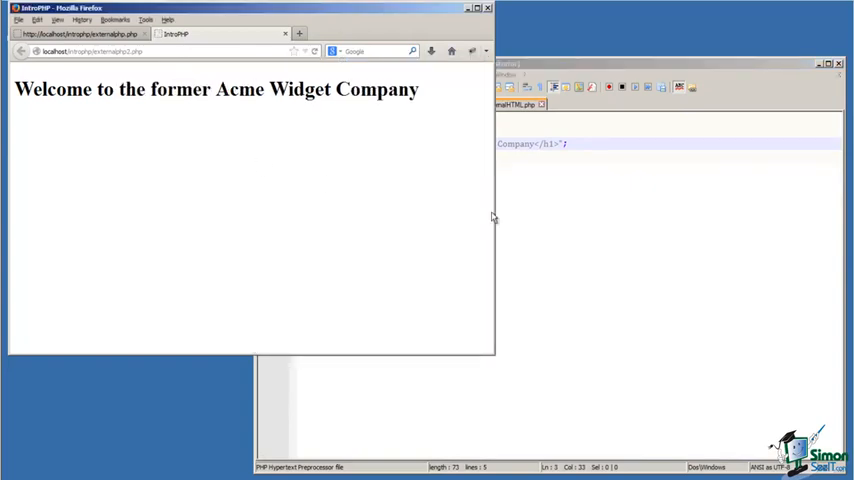